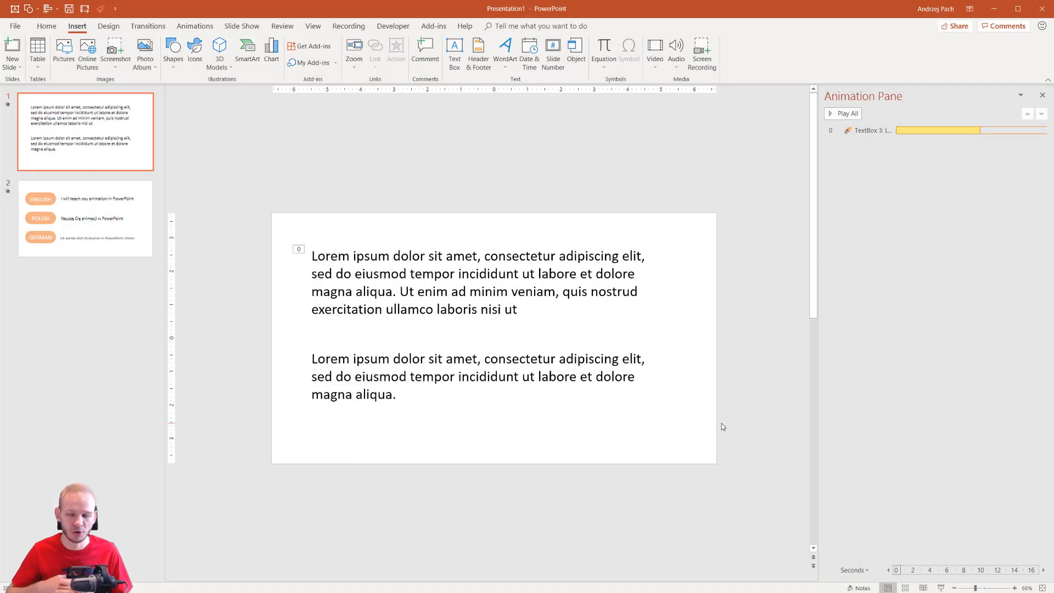
mouse_move(288, 201)
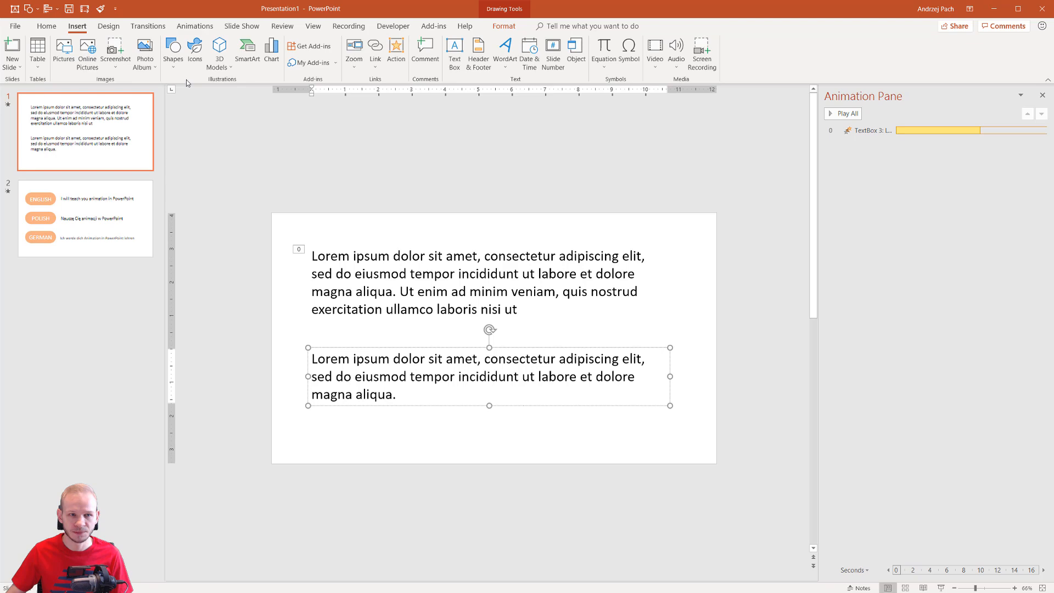
Apply a Brush Color emphasis to the second Lorem ipsum paragraph with 01.25 duration.
left_click(195, 27)
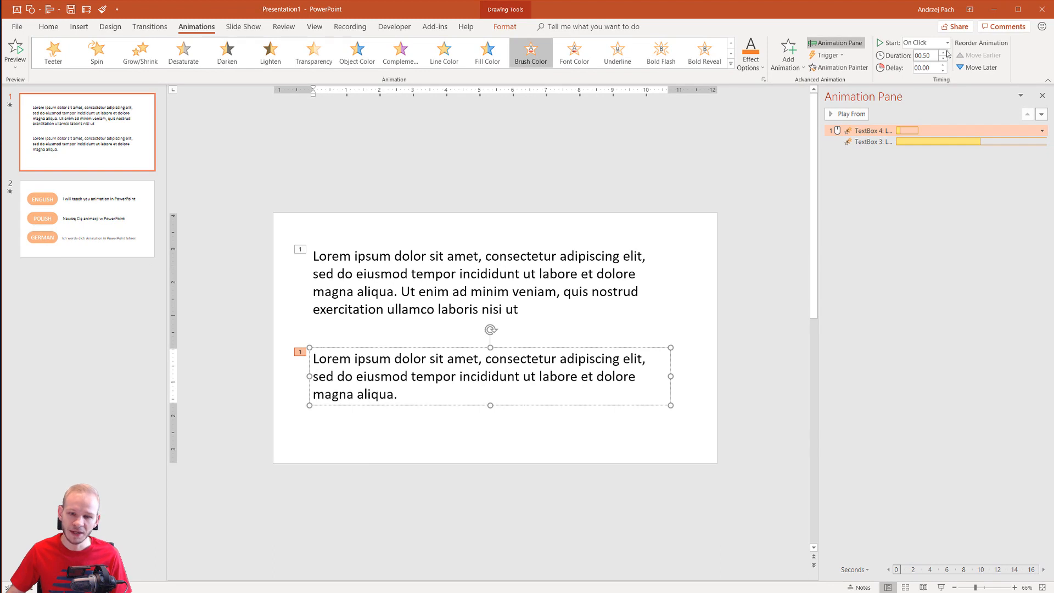
mouse_move(932, 55)
type("01.25")
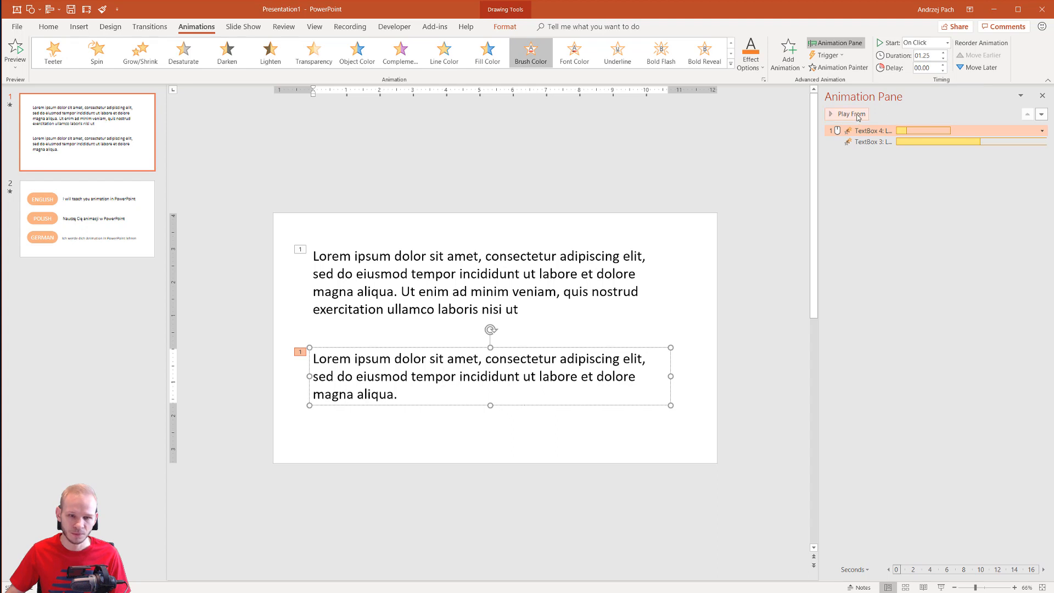
Delete the first paragraph and open the Brush Color animation's Effect Options.
left_click(848, 114)
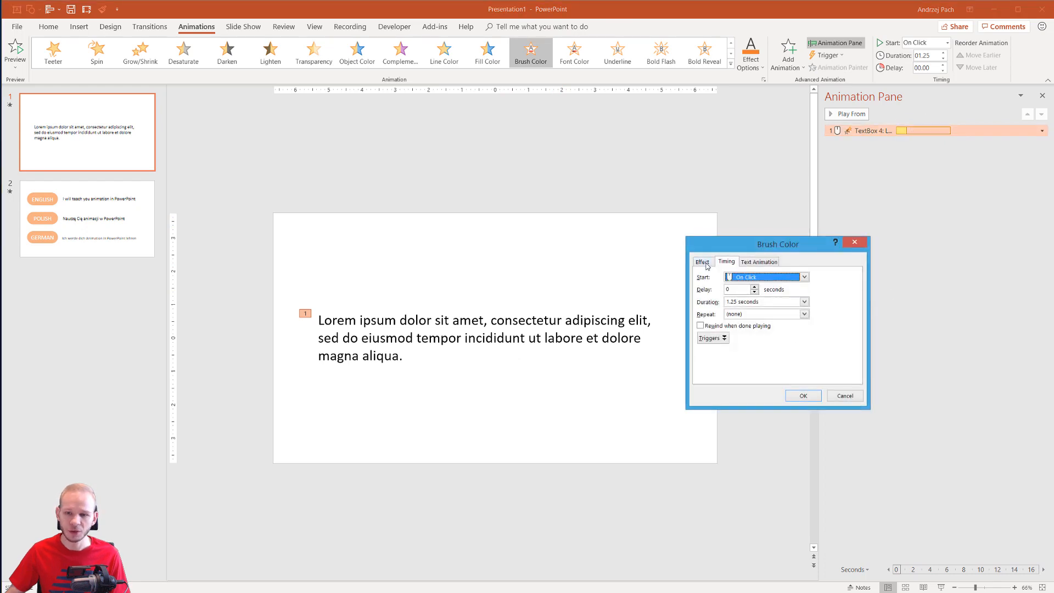
Set the orange Brush Color to animate text by letter with a longer letter delay.
left_click(702, 261)
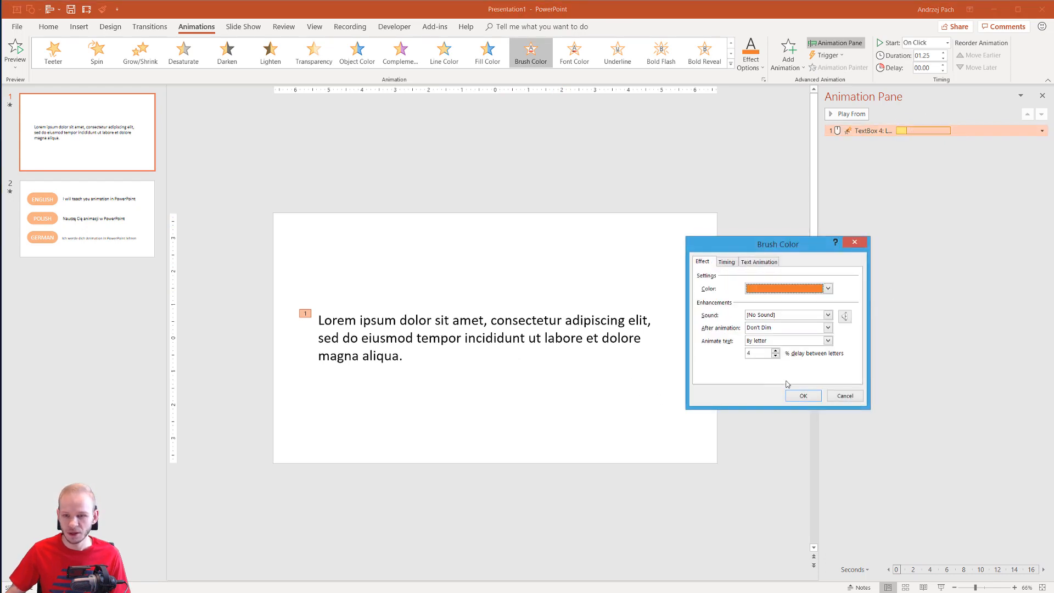
left_click(827, 340)
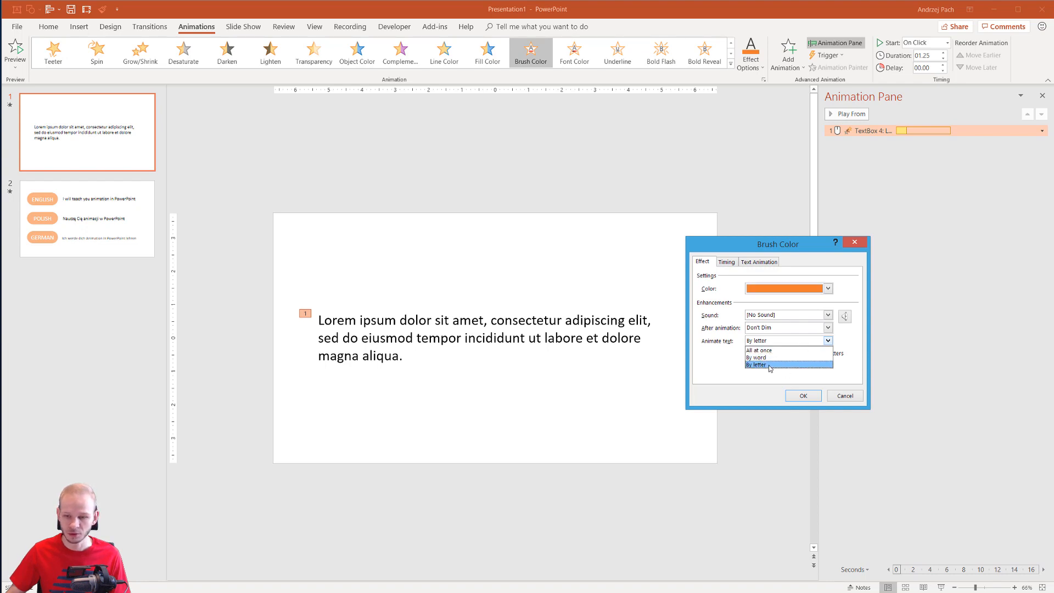
left_click(755, 365)
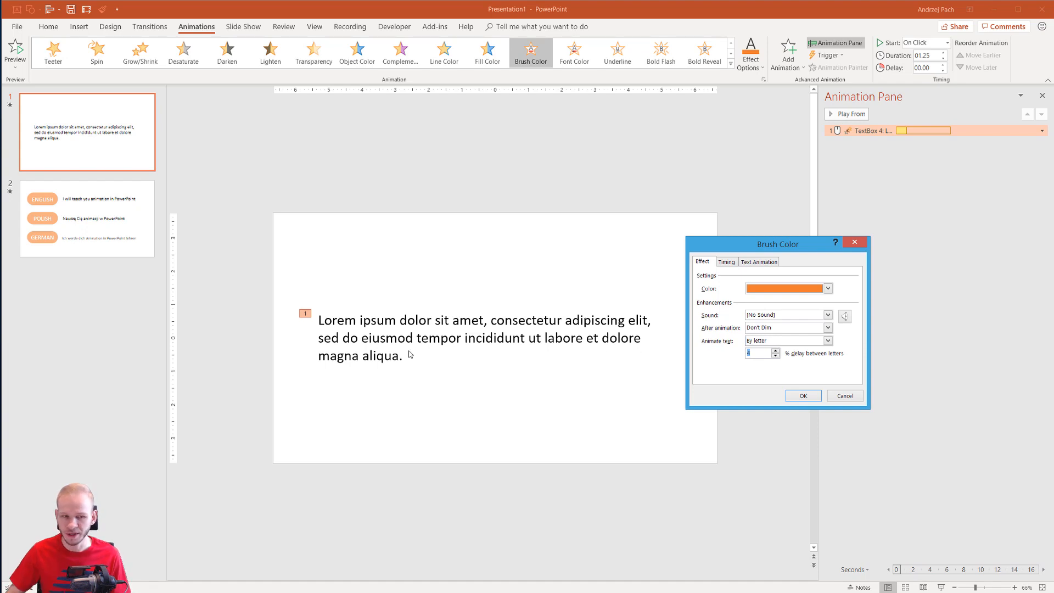
mouse_move(371, 311)
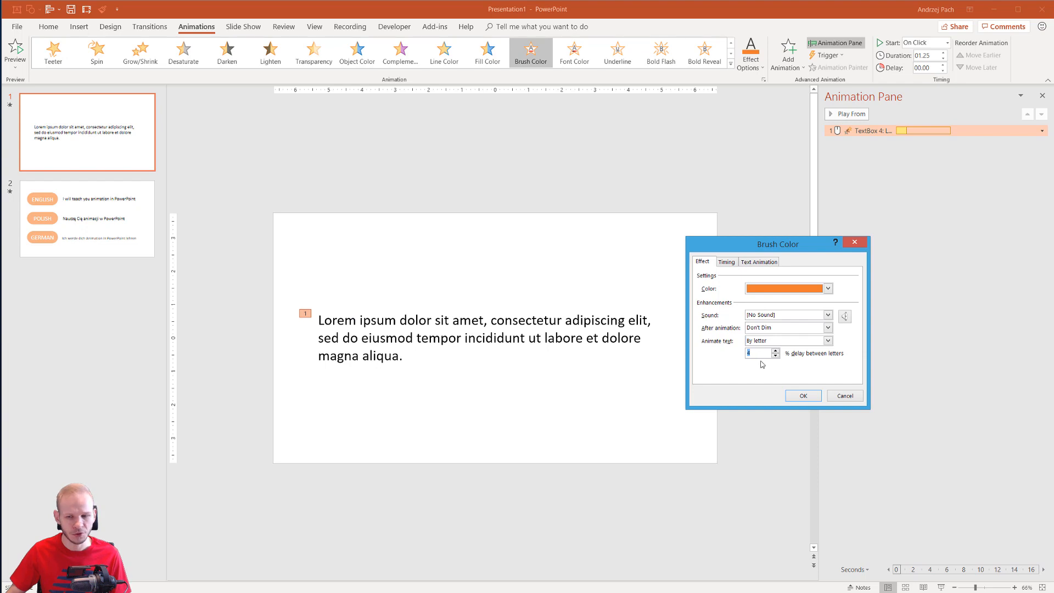
mouse_move(731, 358)
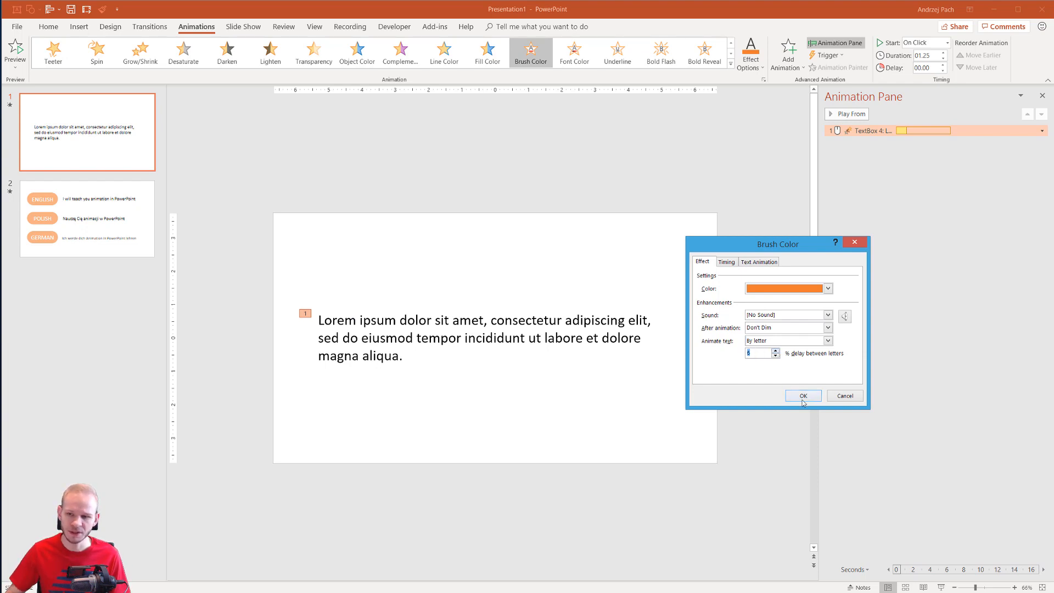
left_click(802, 395)
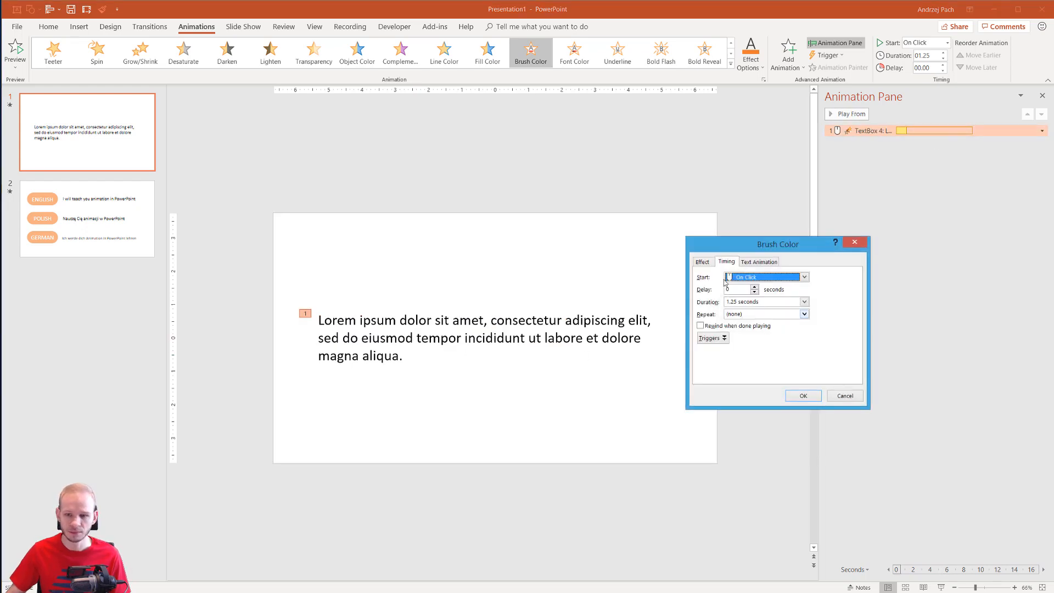
Switch the brush to animate by word and set its duration to 04.75.
left_click(701, 262)
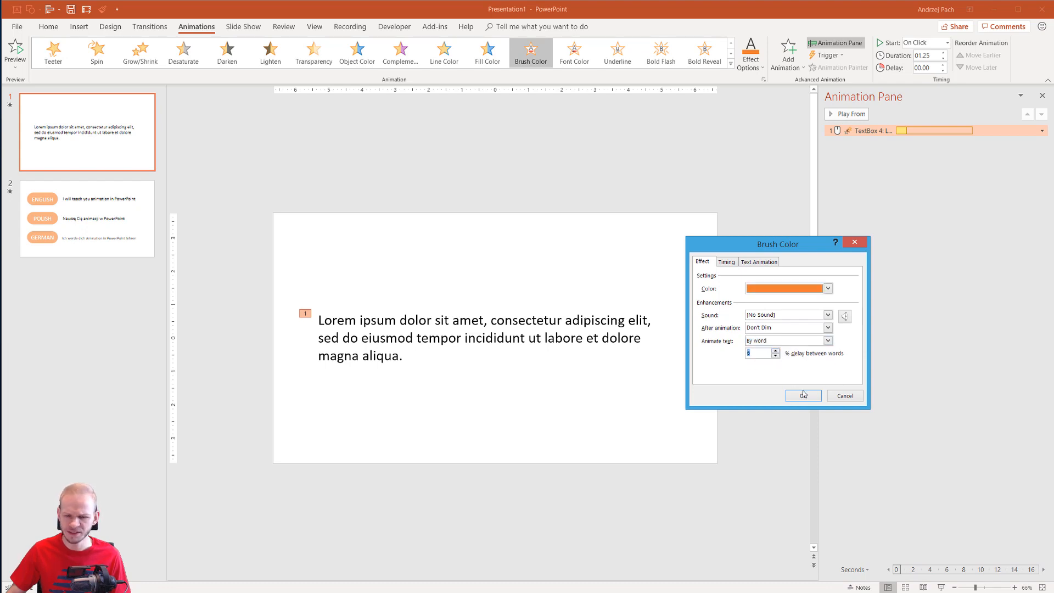
left_click(802, 395)
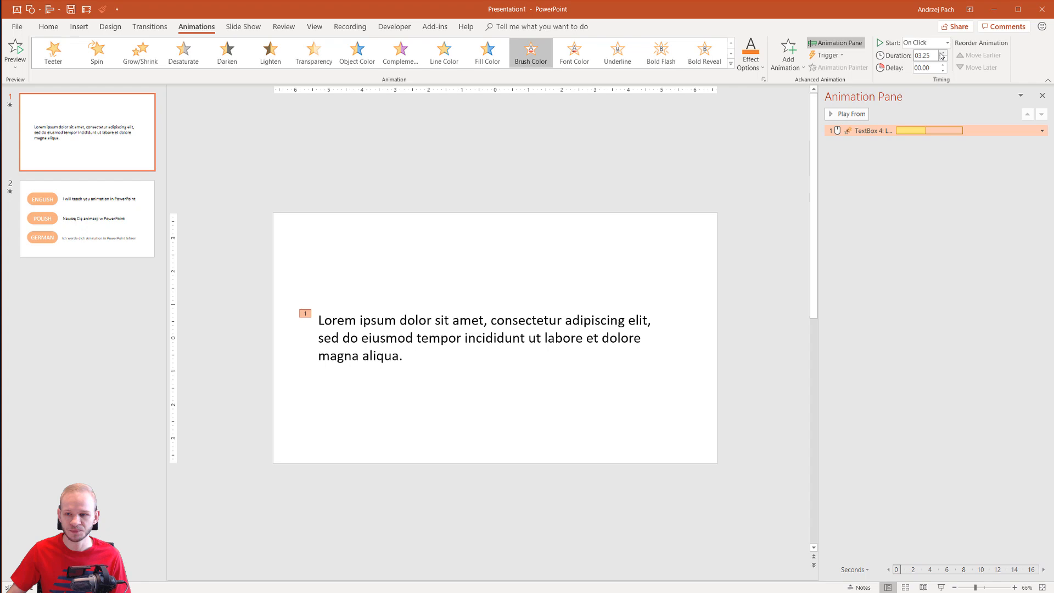
left_click(848, 113)
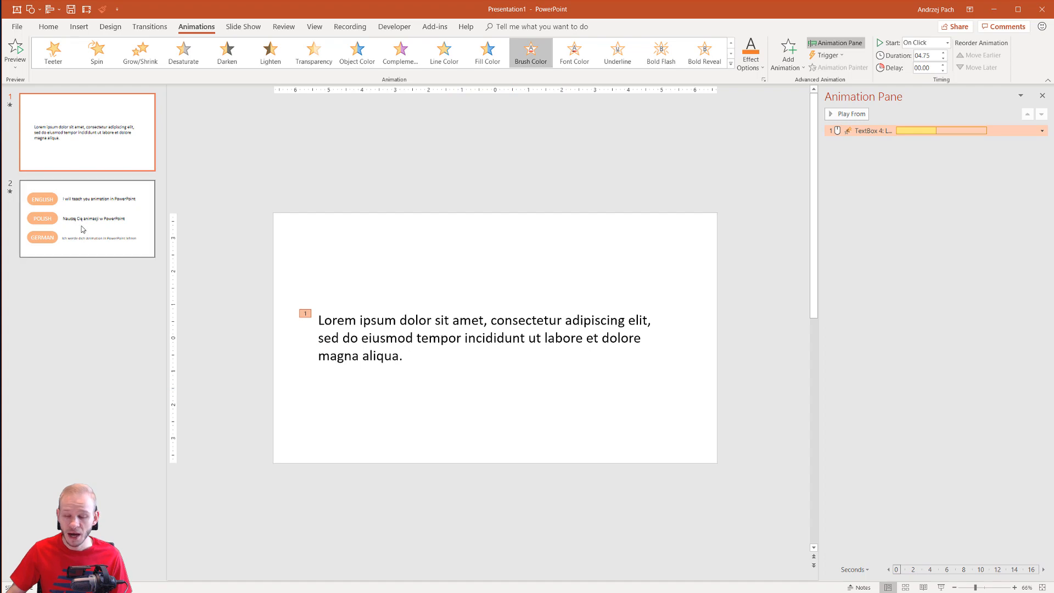
Go to slide 2 with the English, Polish and German sentences.
left_click(87, 219)
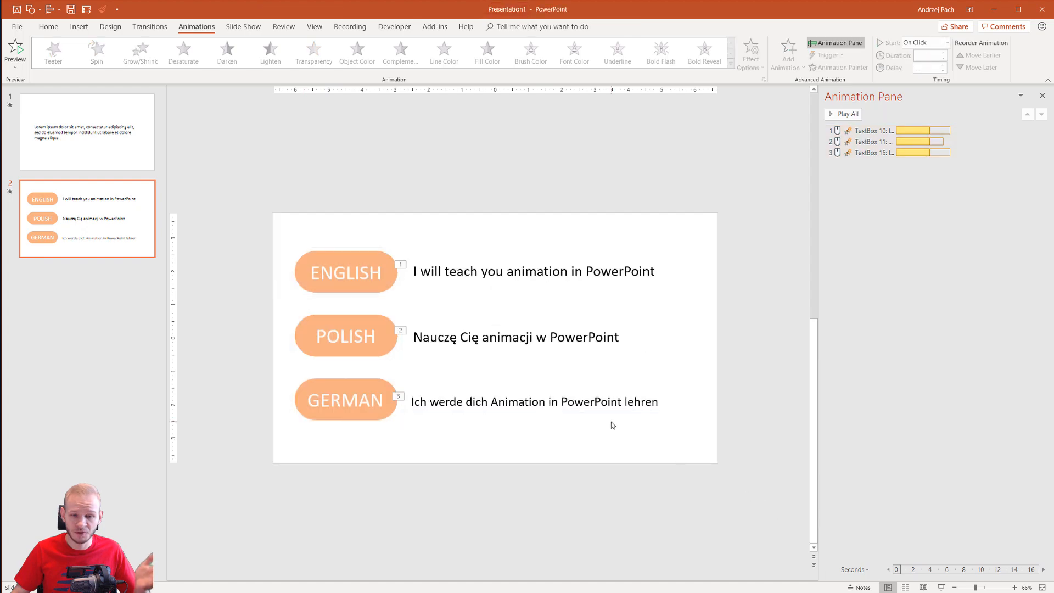
mouse_move(811, 191)
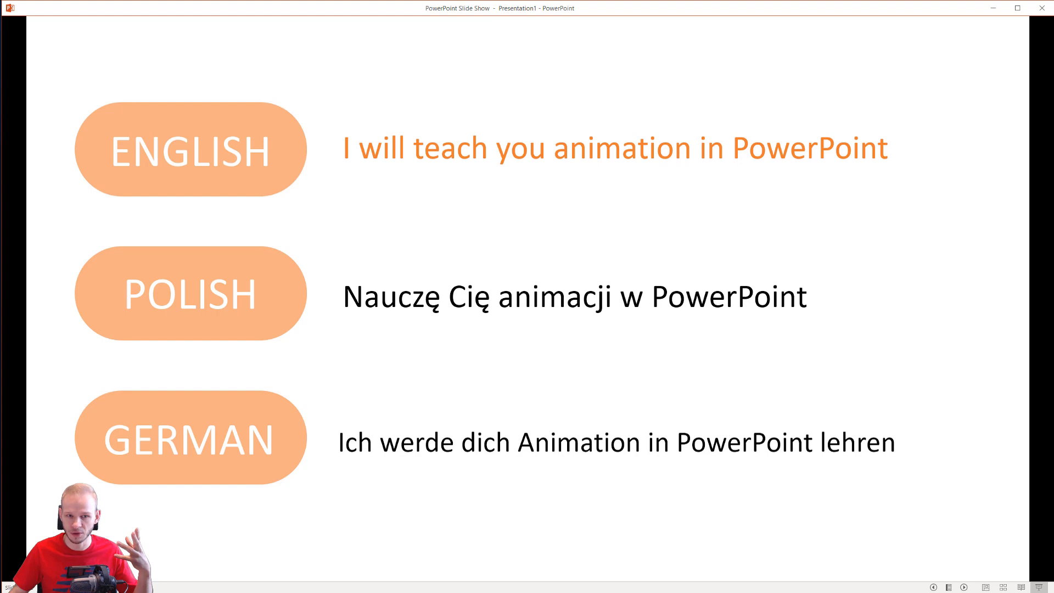
mouse_move(754, 182)
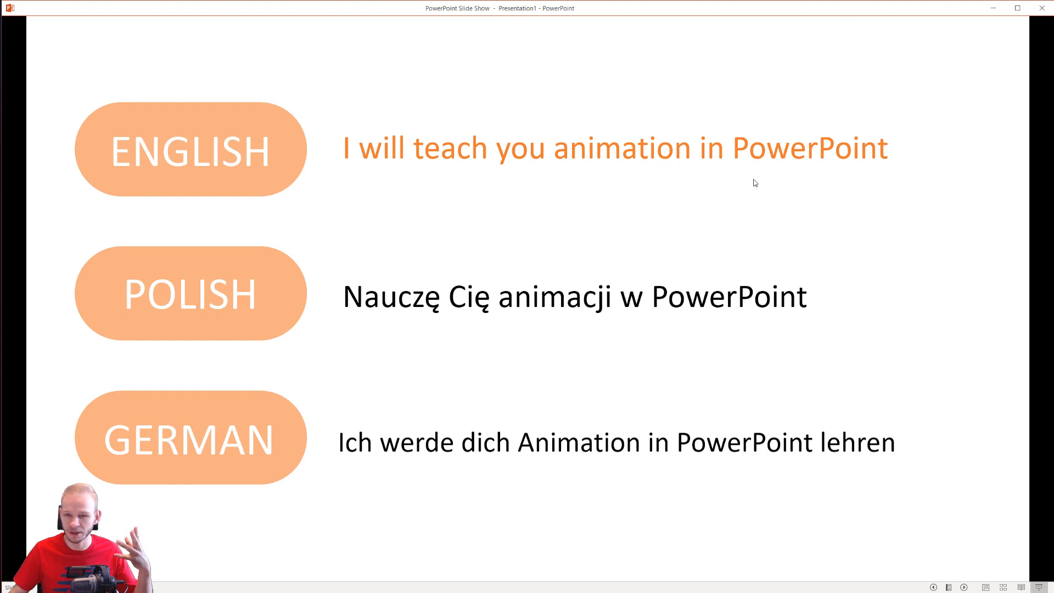
mouse_move(775, 361)
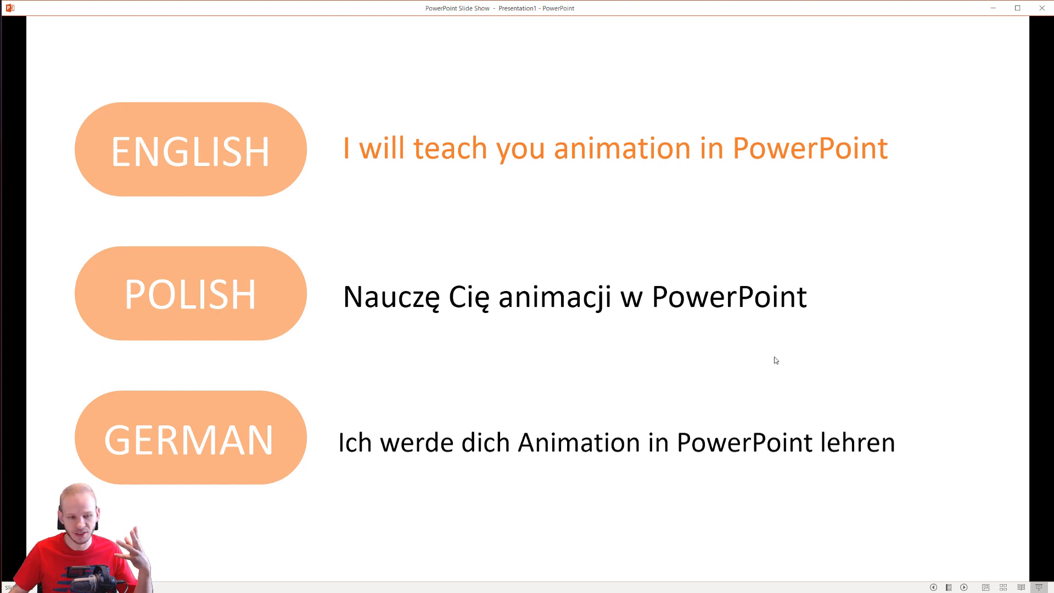
mouse_move(340, 365)
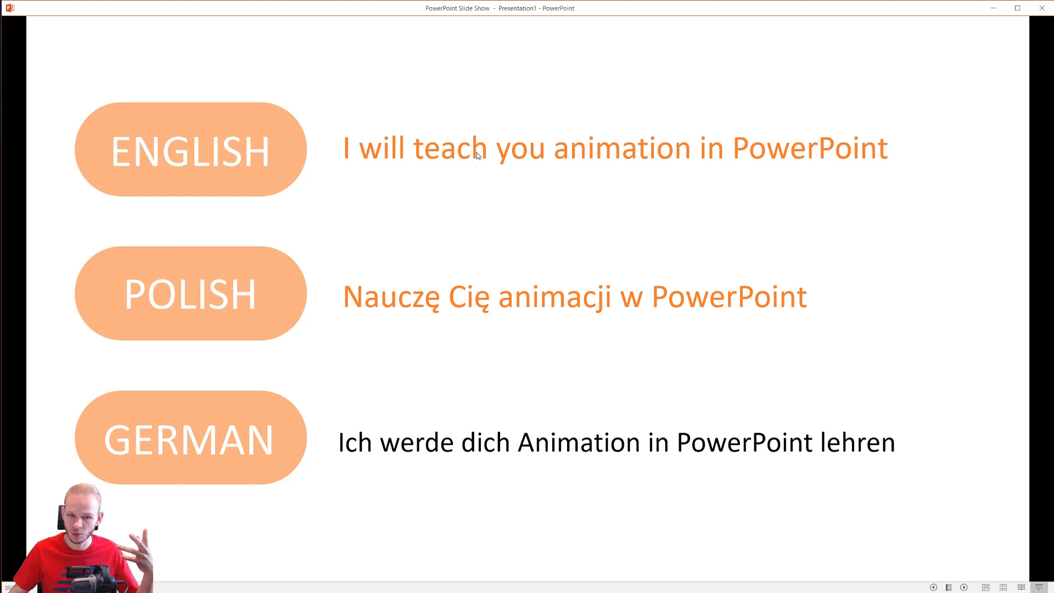
mouse_move(494, 170)
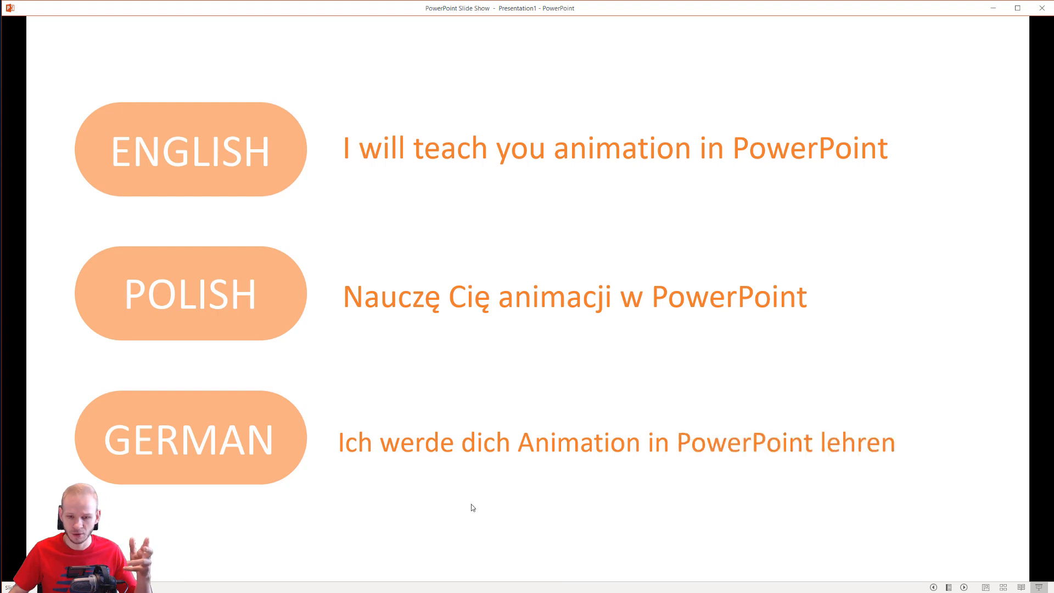
mouse_move(578, 480)
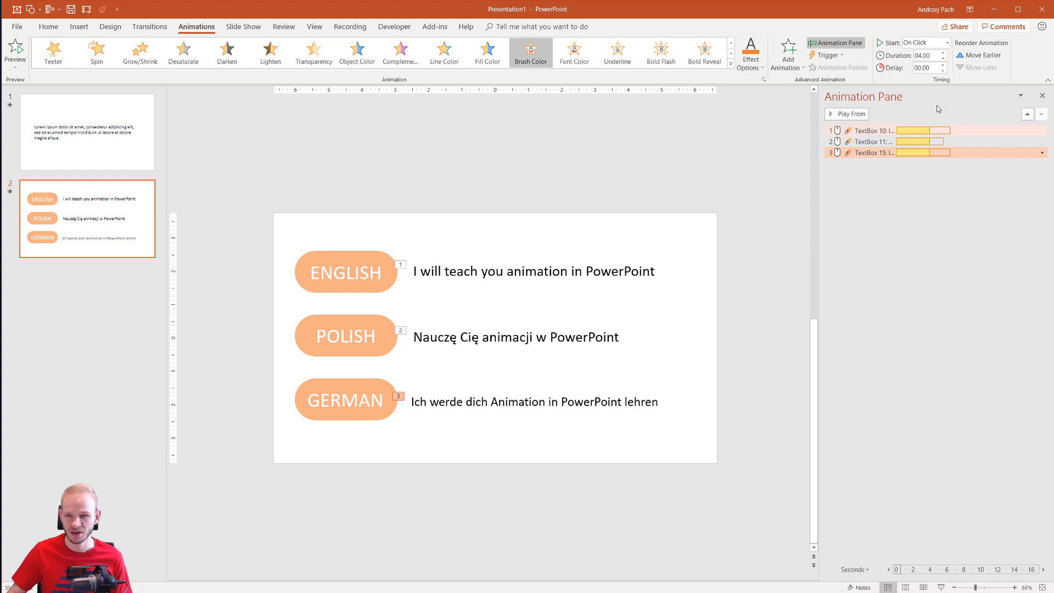
Select the English sentence and open its Brush Color animation's Effect Options.
left_click(943, 71)
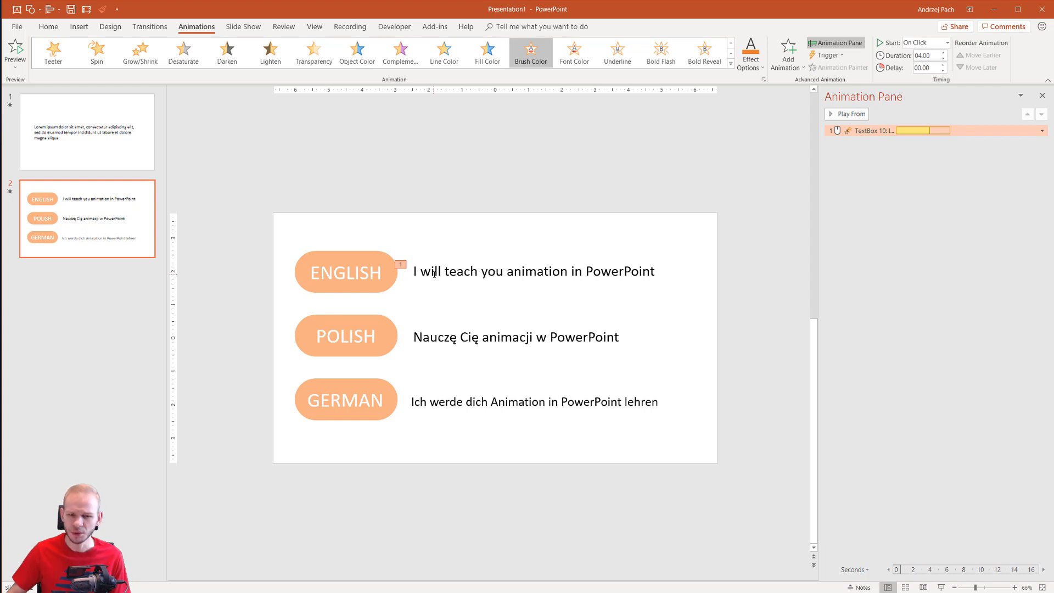
left_click(531, 271)
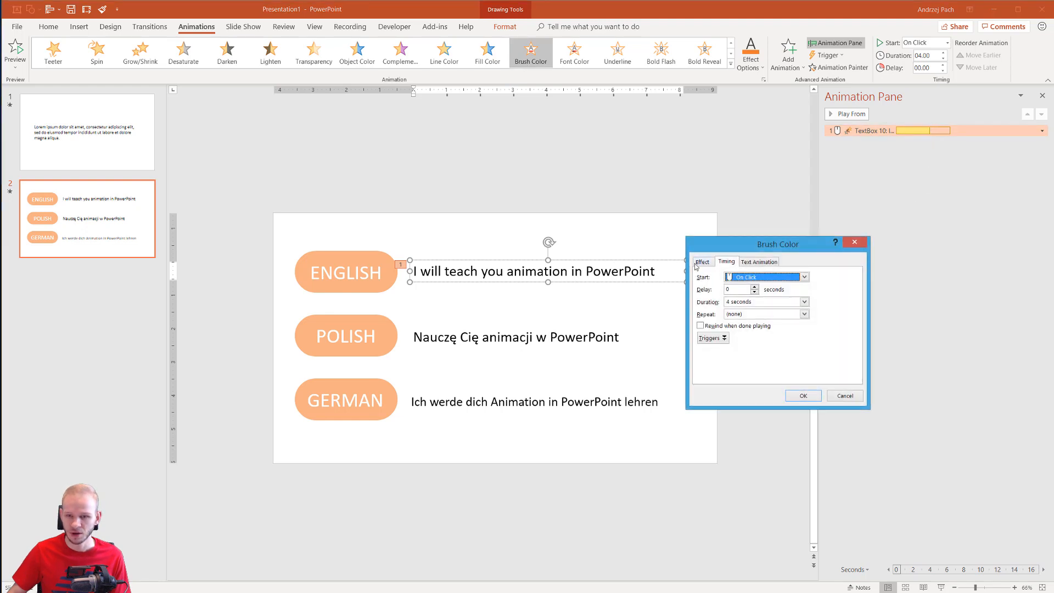
Review the orange, by-word, 10% delay Effect settings and confirm with OK.
left_click(703, 262)
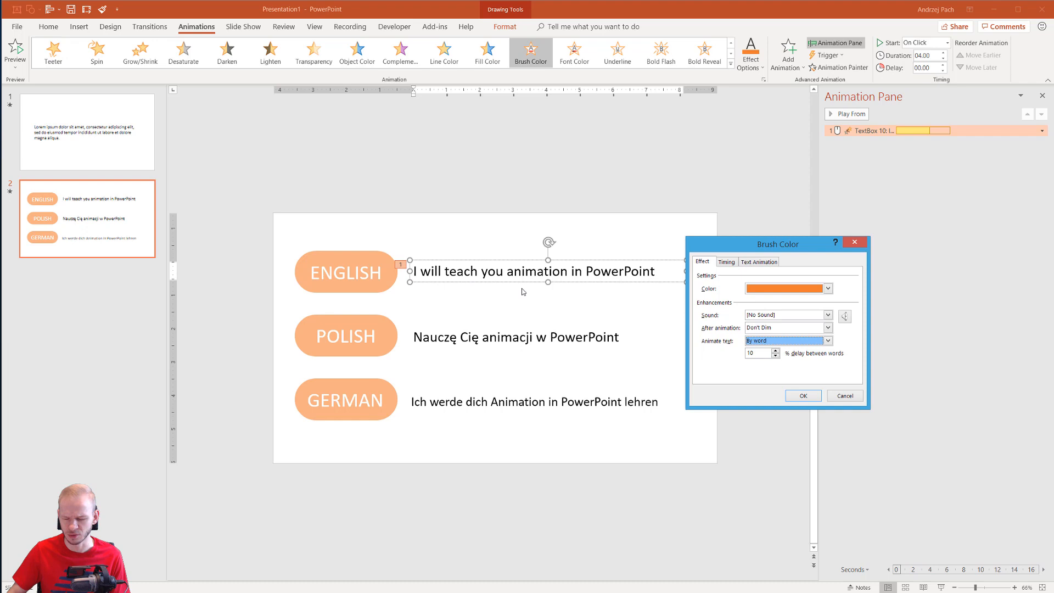
left_click(802, 395)
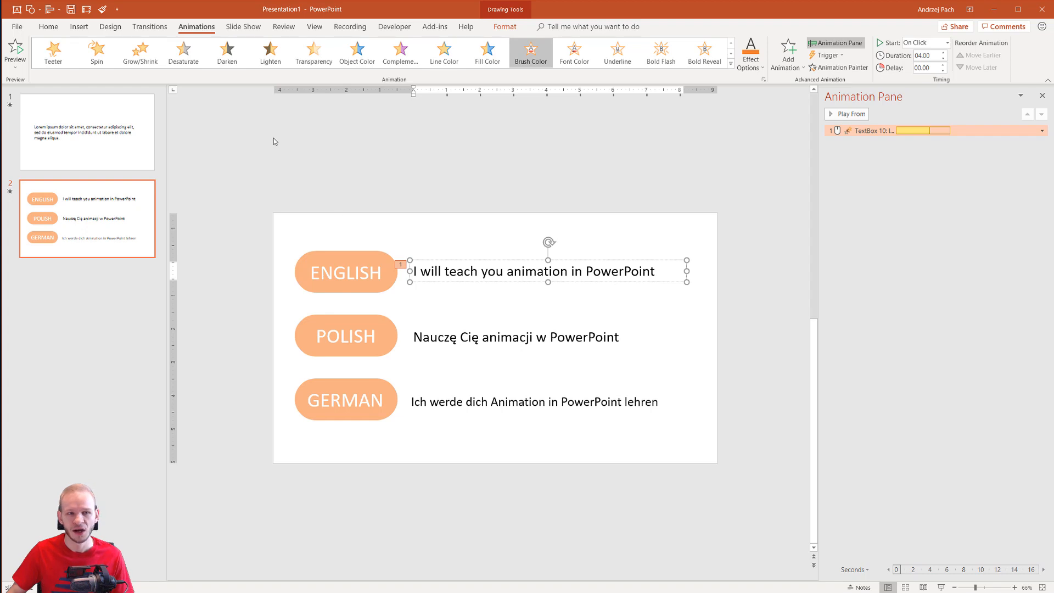
mouse_move(838, 89)
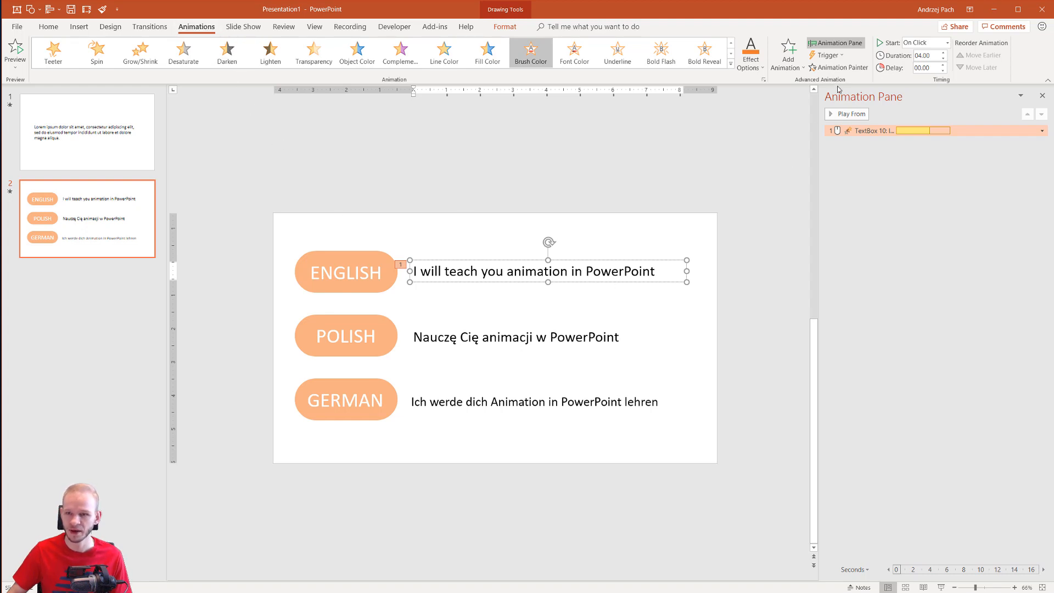
Copy the English sentence's animation onto the German and Polish sentences with Animation Painter.
left_click(850, 114)
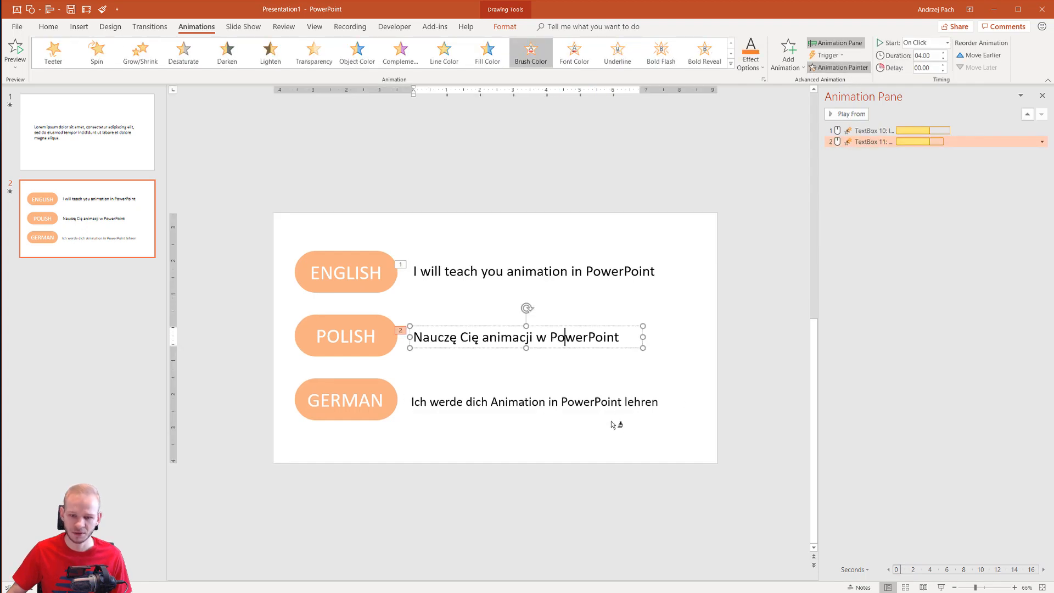
left_click(533, 401)
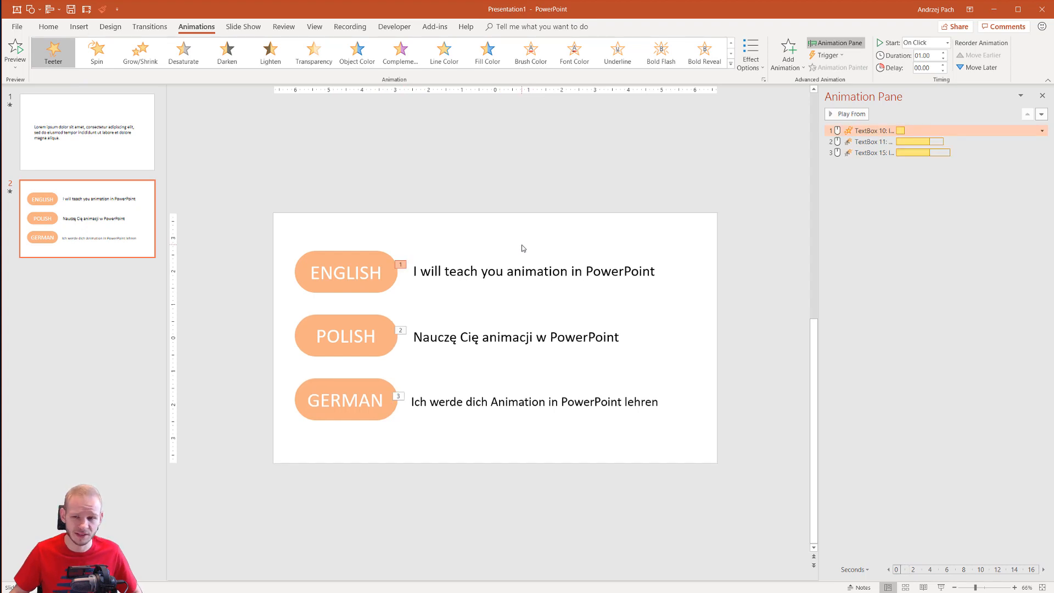
left_click(530, 53)
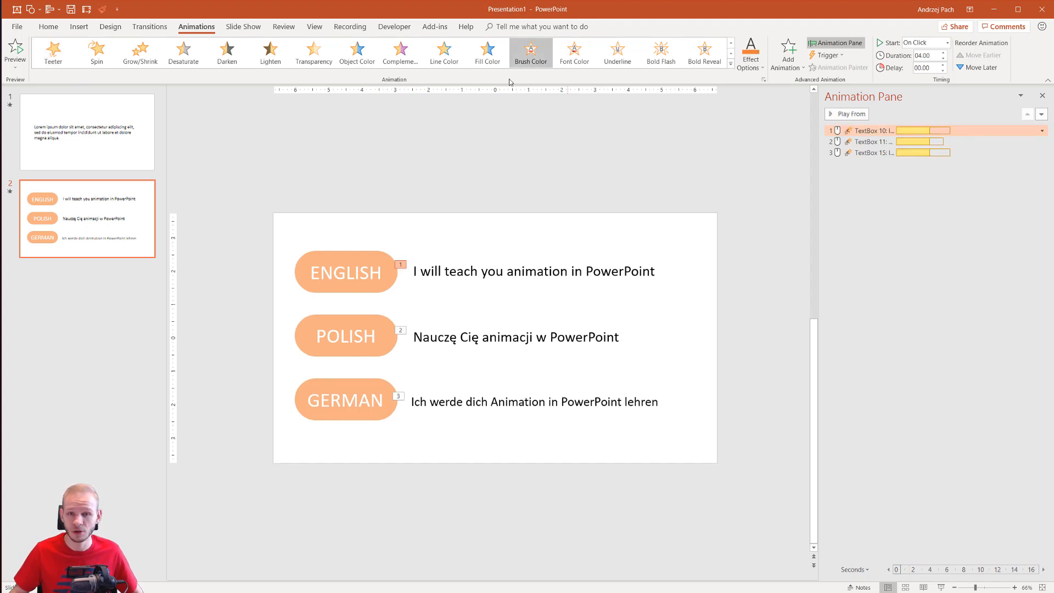
mouse_move(531, 53)
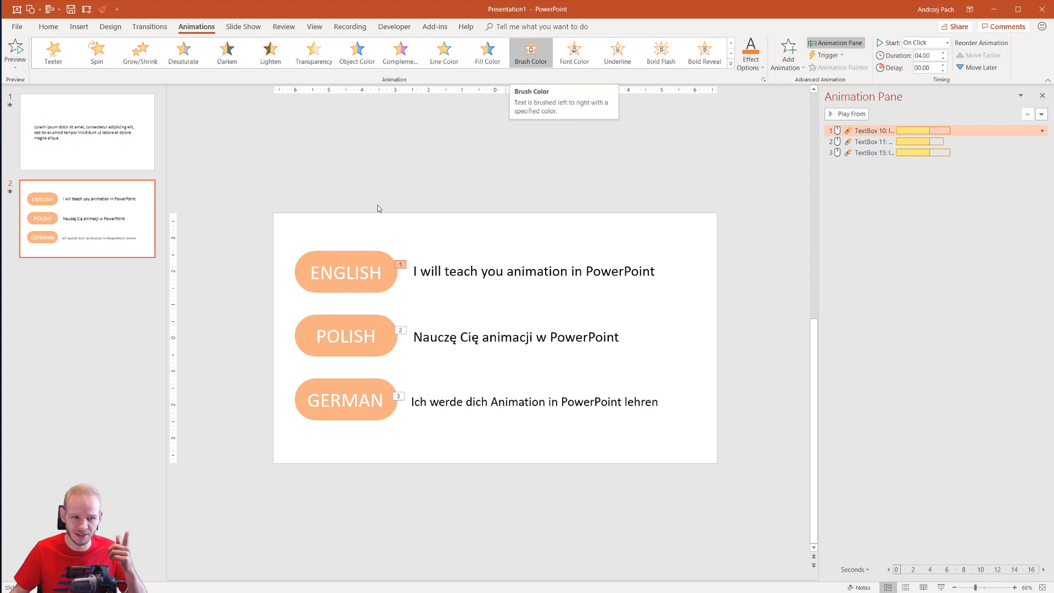